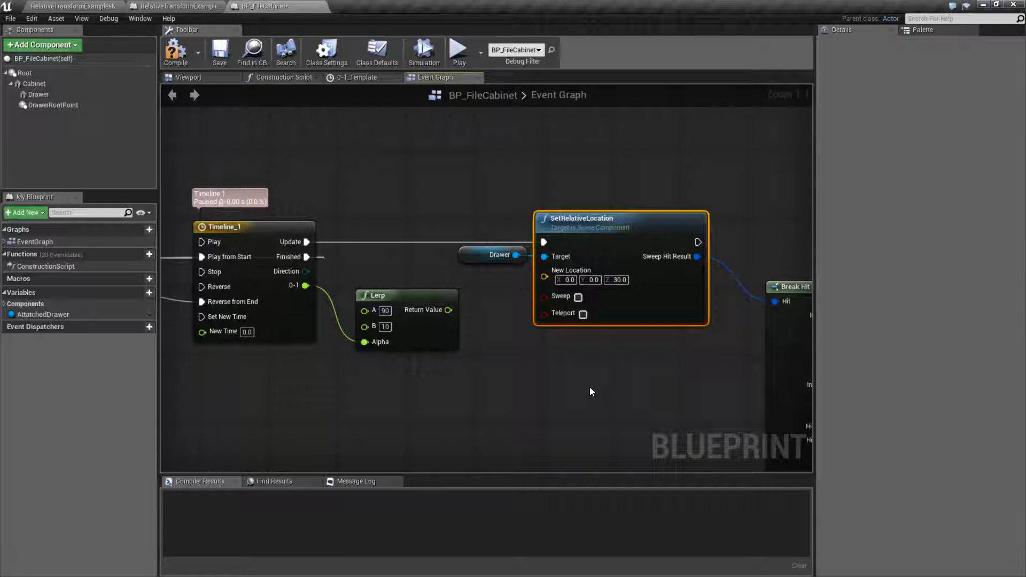
mouse_move(592, 418)
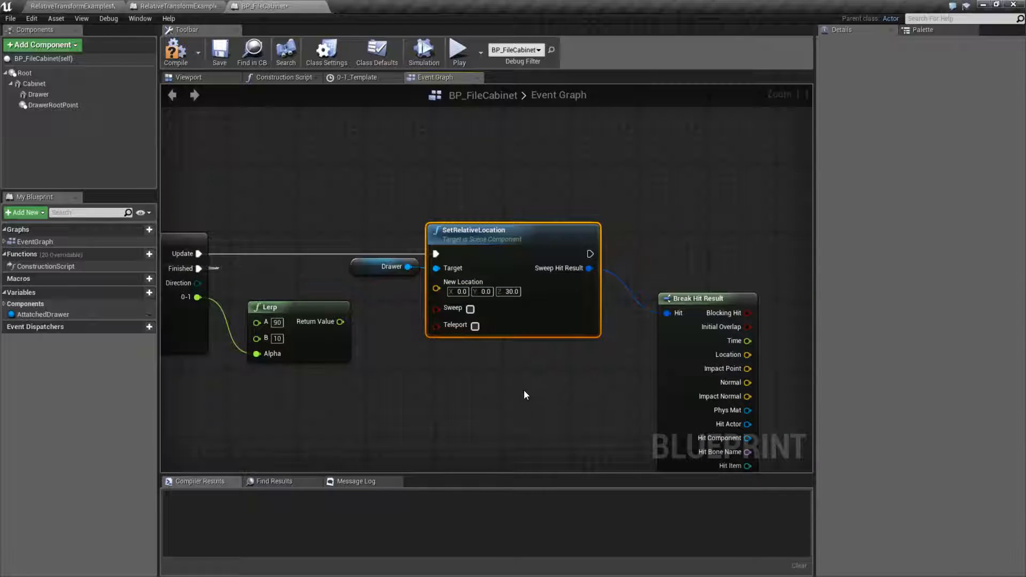
mouse_move(86, 72)
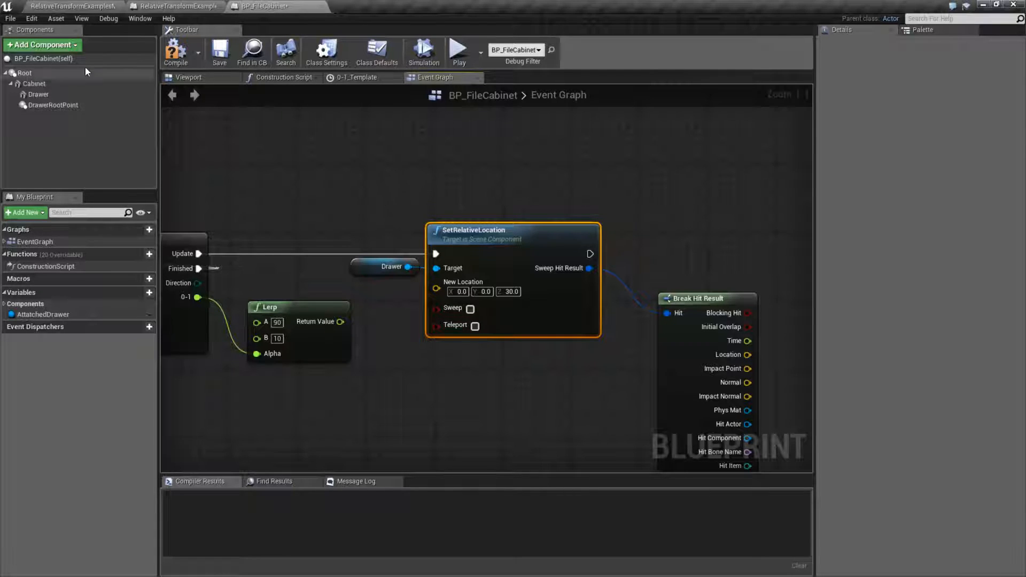
mouse_move(52, 106)
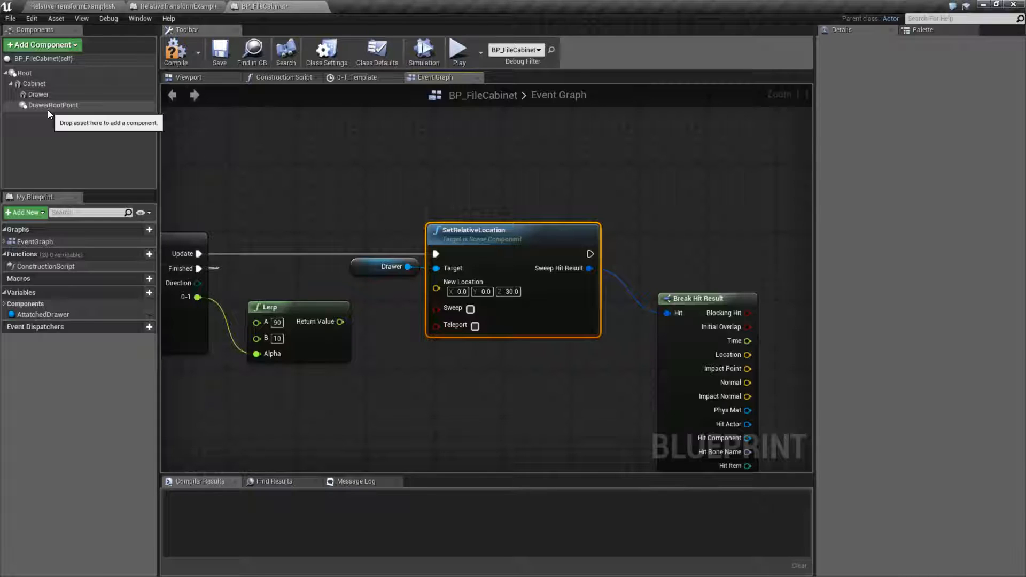
- Inspect the Drawer and Root components, adding then deleting a Root reference node
click(53, 105)
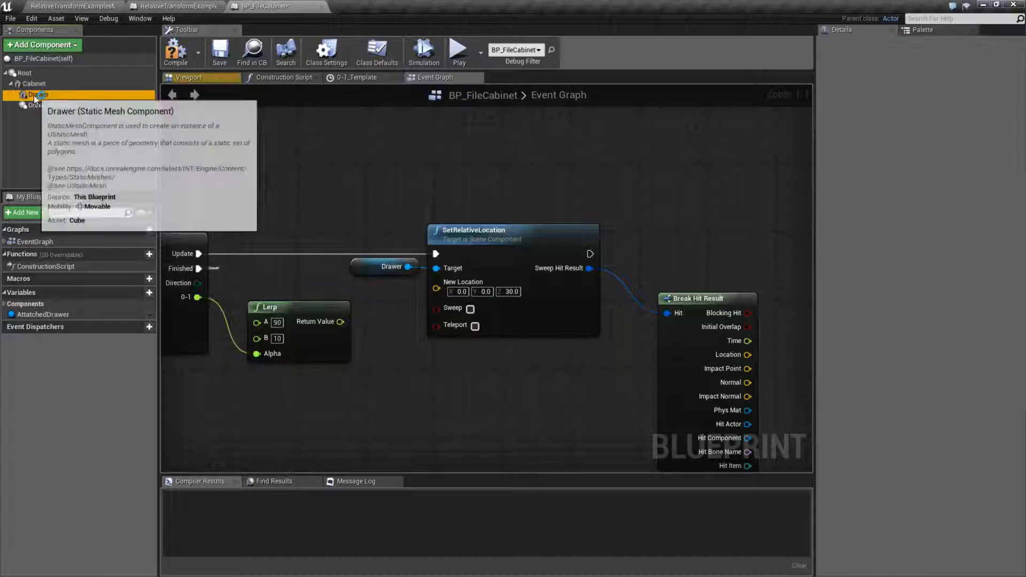
click(33, 84)
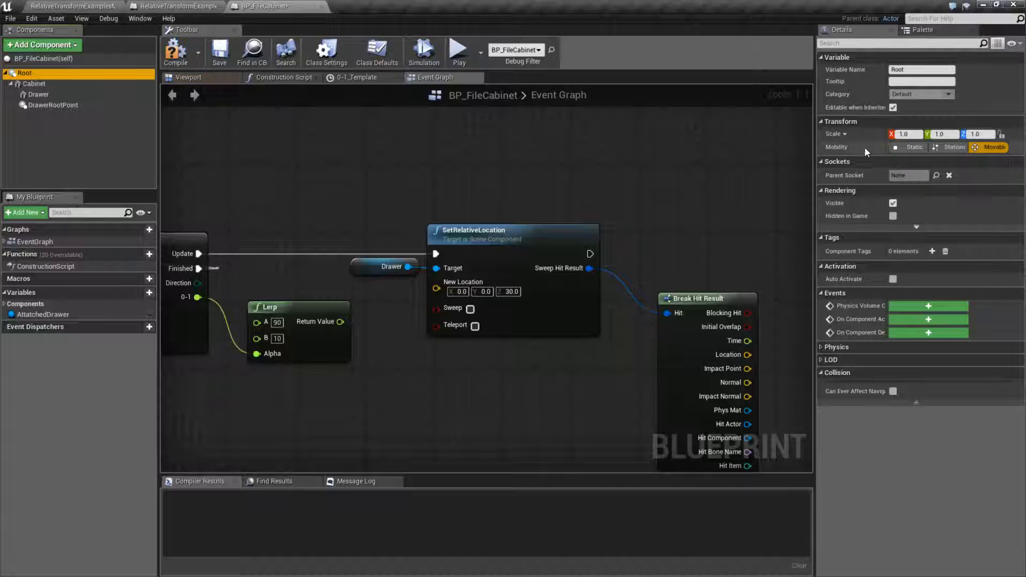
click(512, 229)
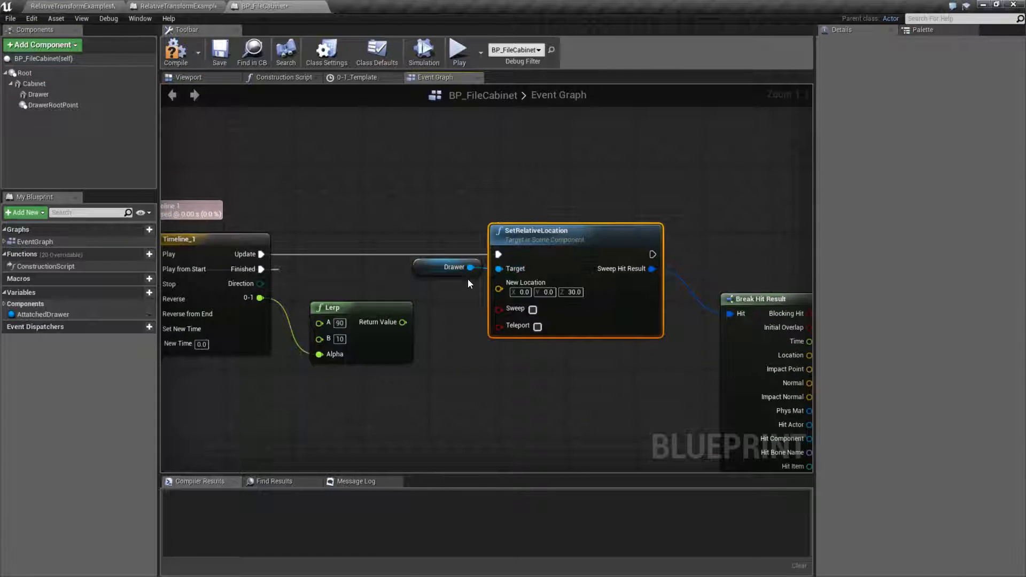
click(25, 73)
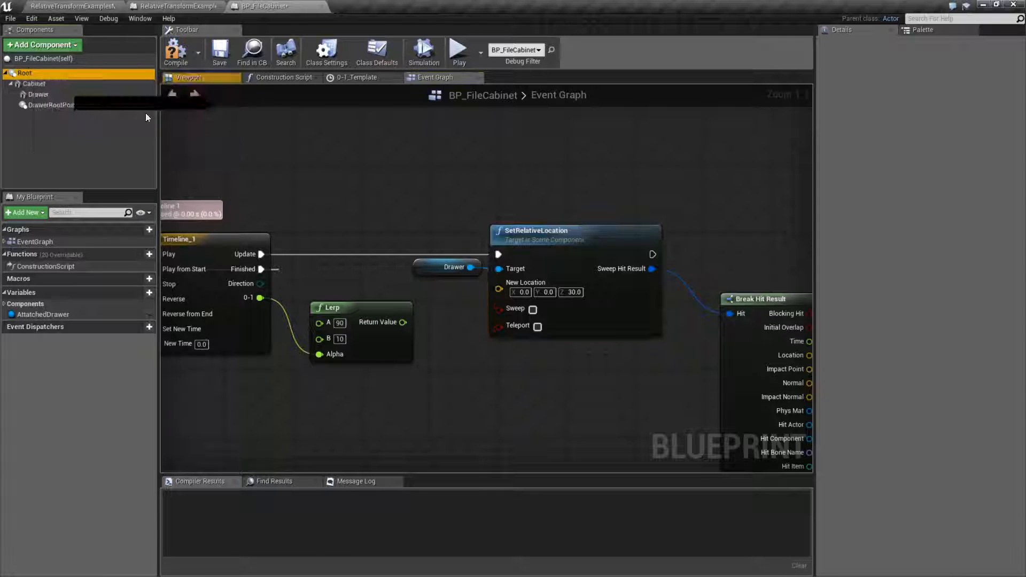
click(25, 72)
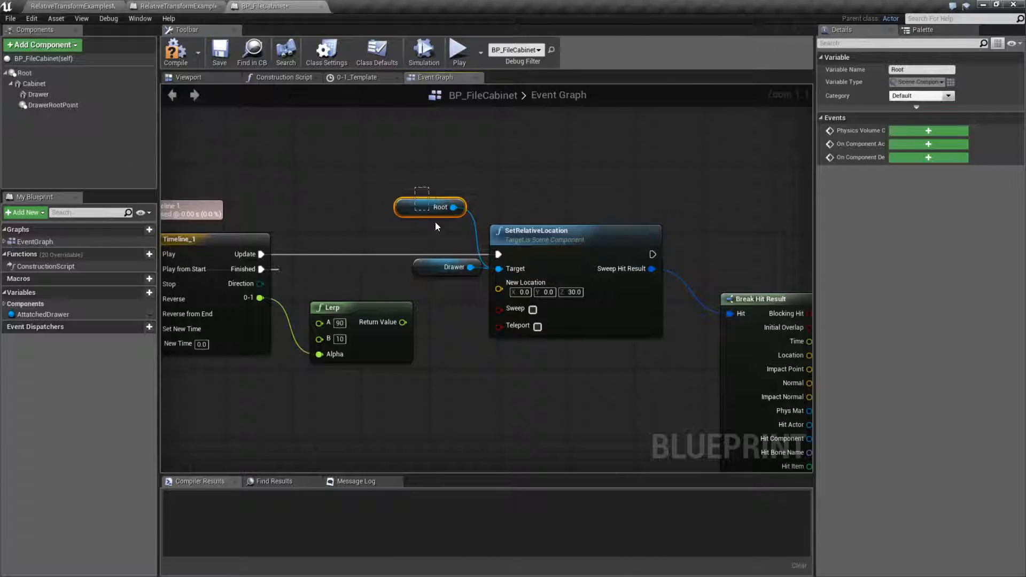
key(Delete)
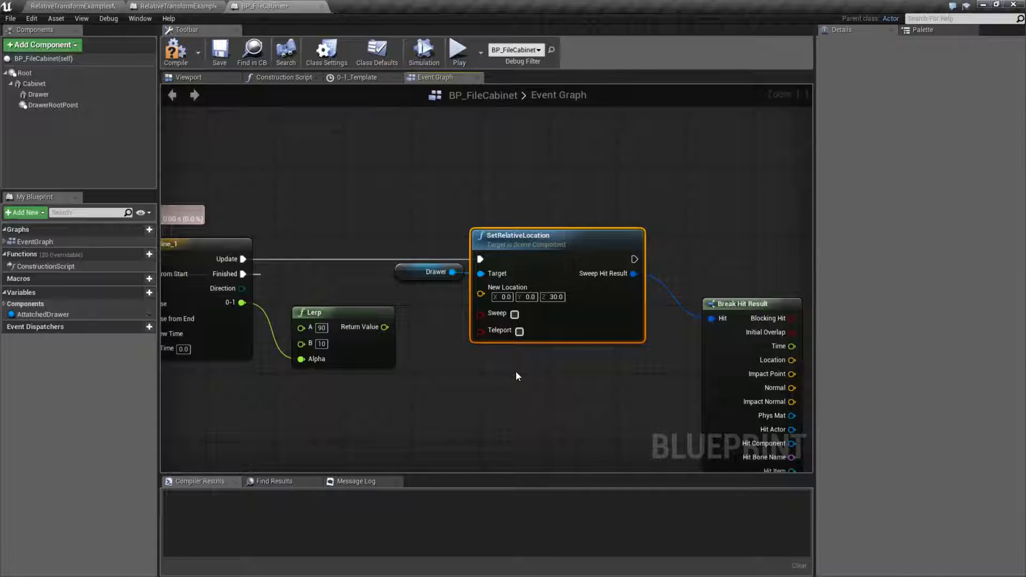
mouse_move(565, 365)
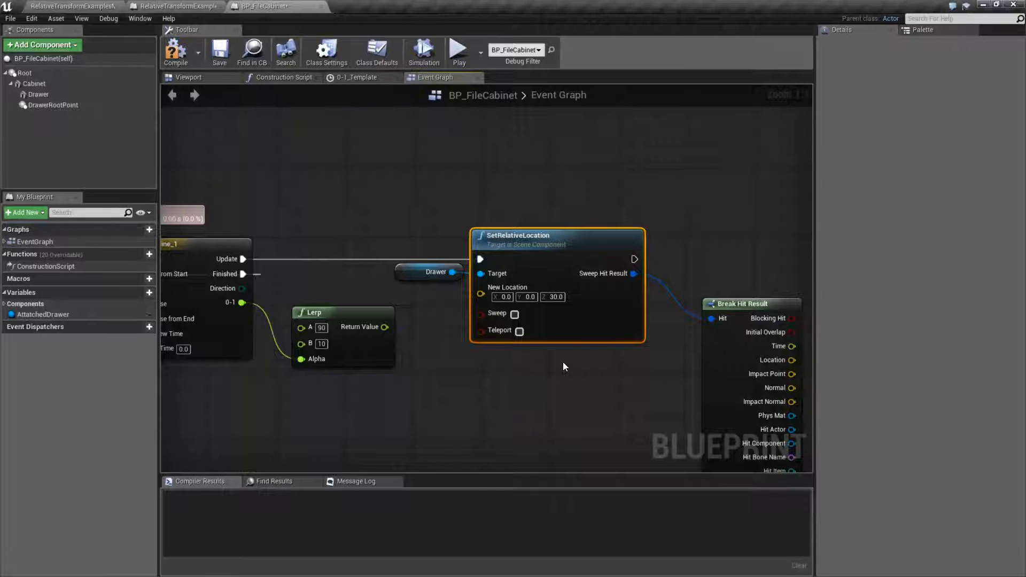
mouse_move(585, 372)
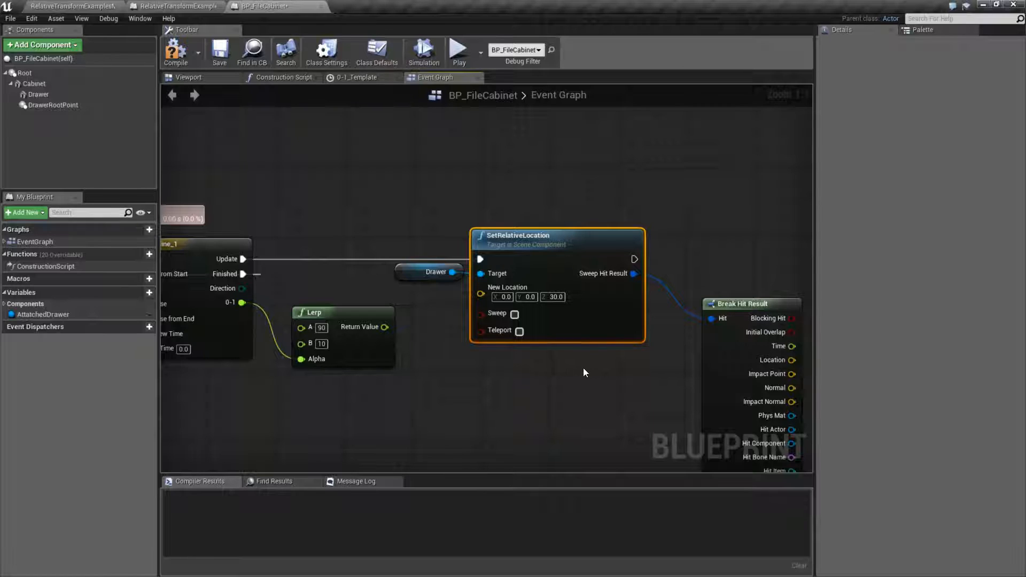
mouse_move(593, 371)
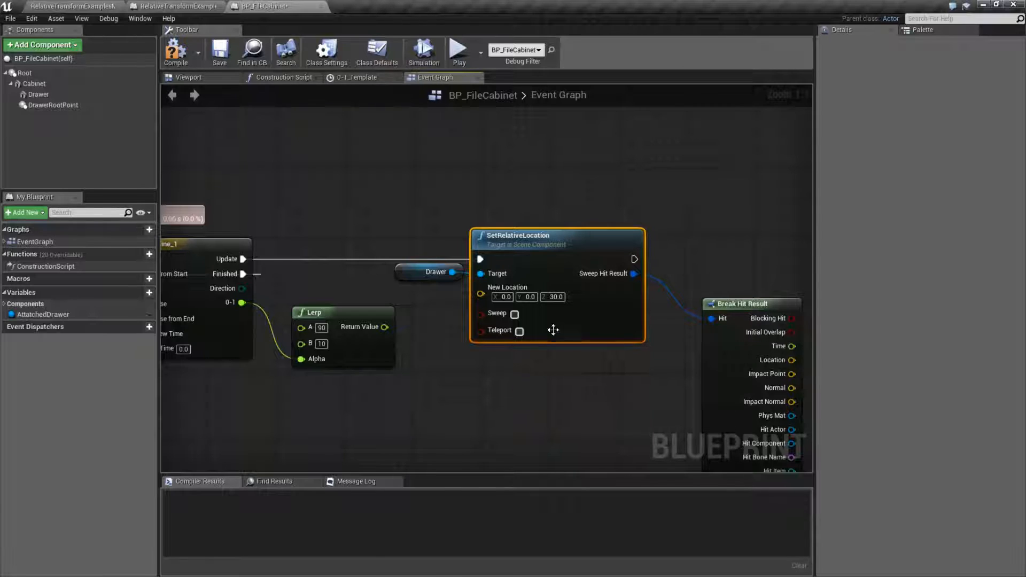
mouse_move(552, 296)
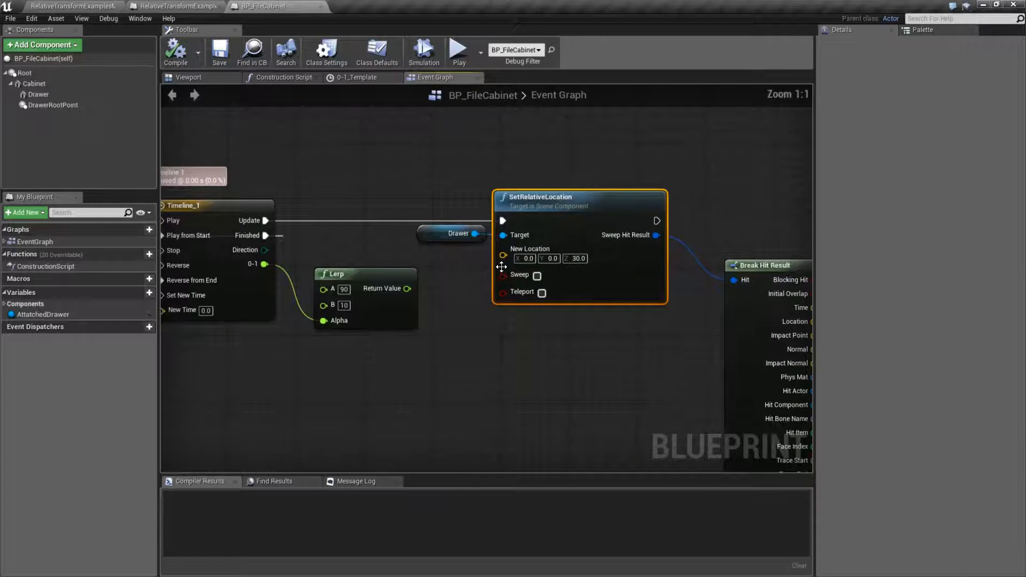
mouse_move(529, 254)
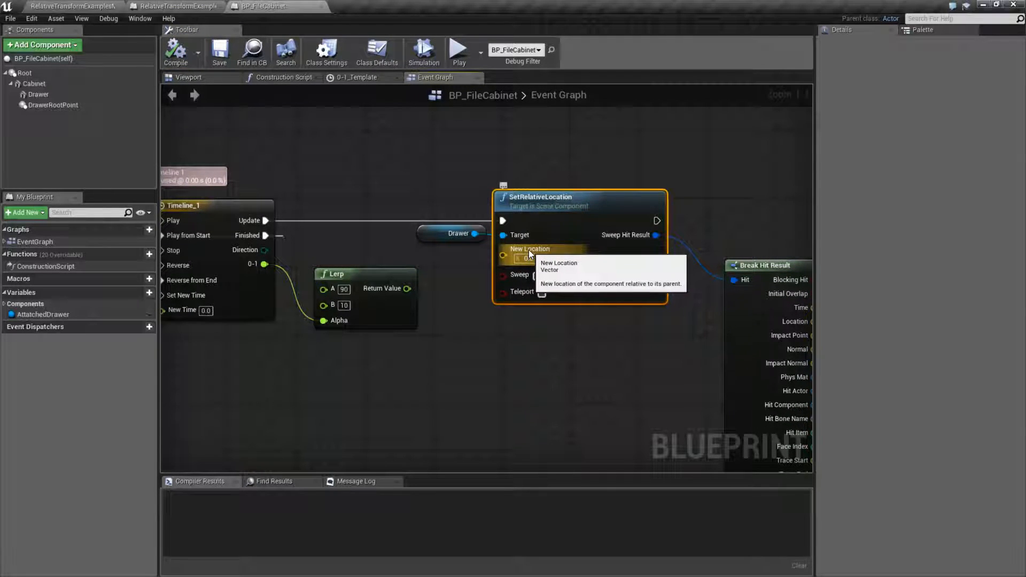
- Split SetRelativeLocation's New Location into X, Y, Z and wire the Lerp result into X
right_click(530, 249)
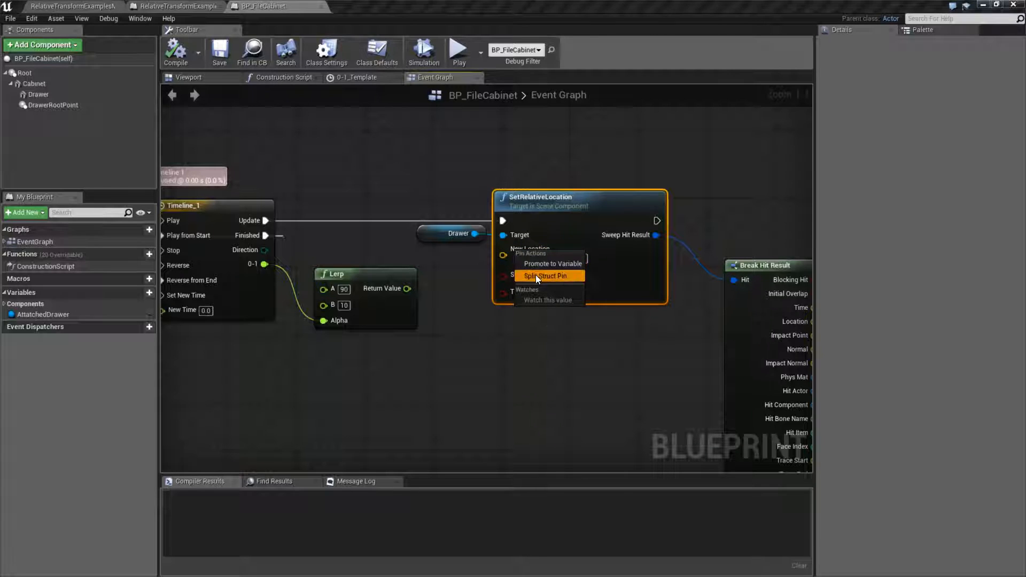
click(544, 276)
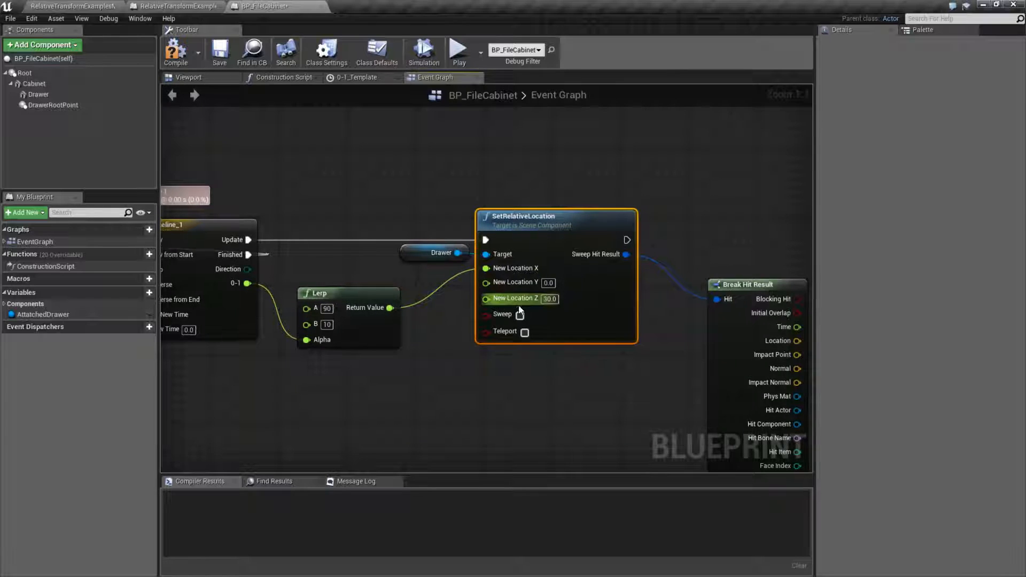
mouse_move(514, 298)
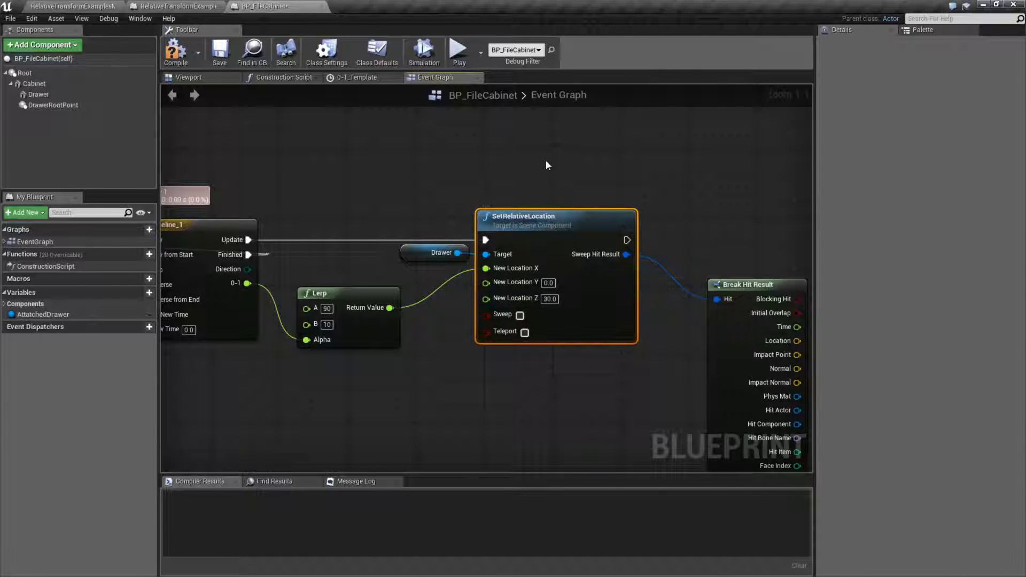
click(458, 52)
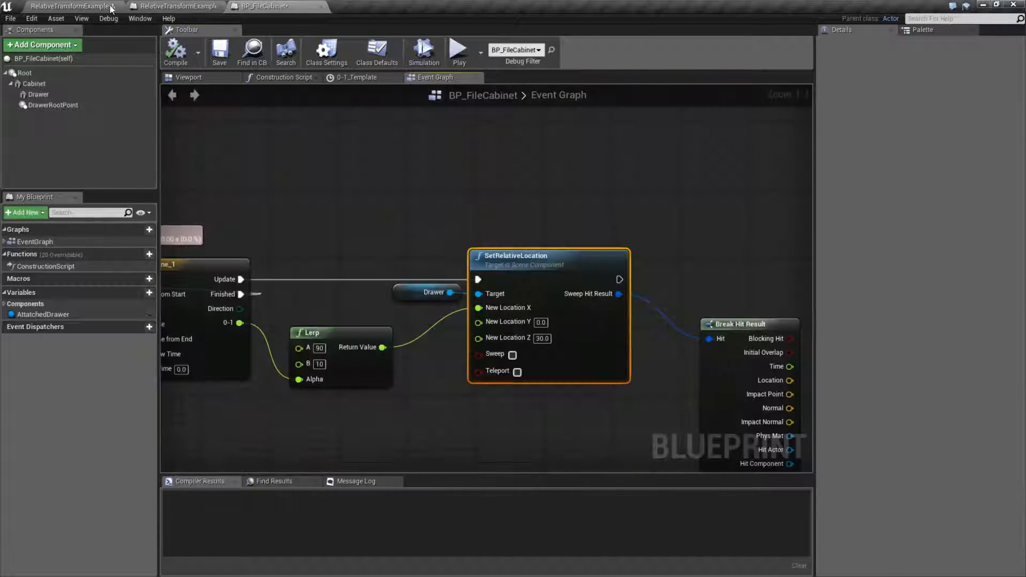
- Play the level and select the BP_FileCabinet actor to edit it live
click(72, 7)
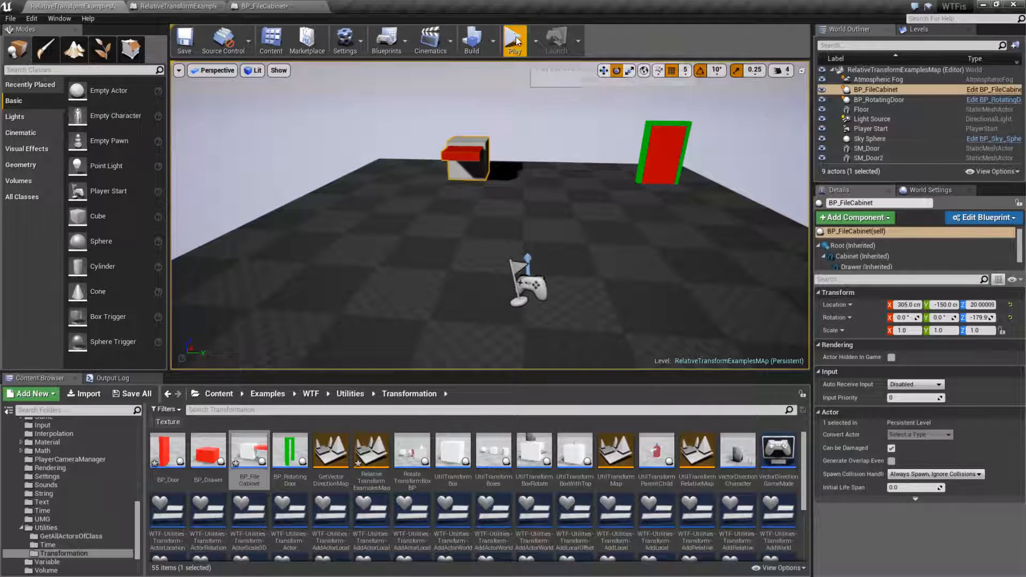
click(514, 40)
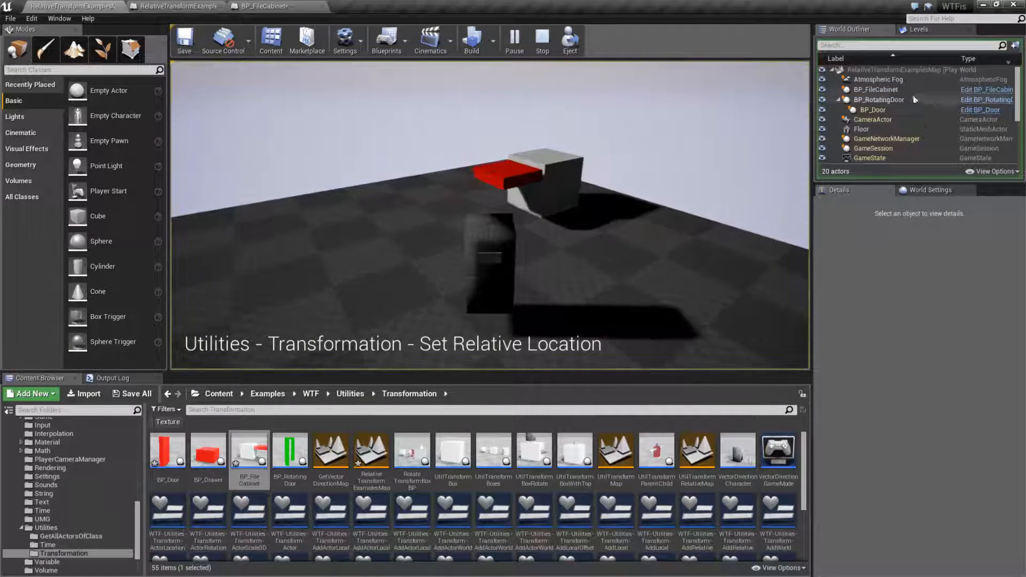
click(877, 89)
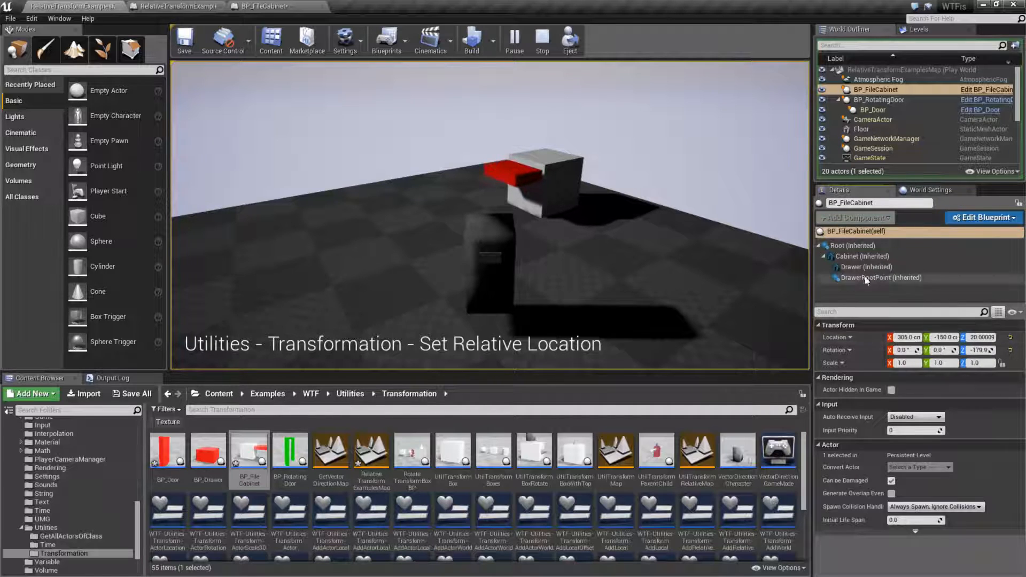
click(864, 267)
text(100)
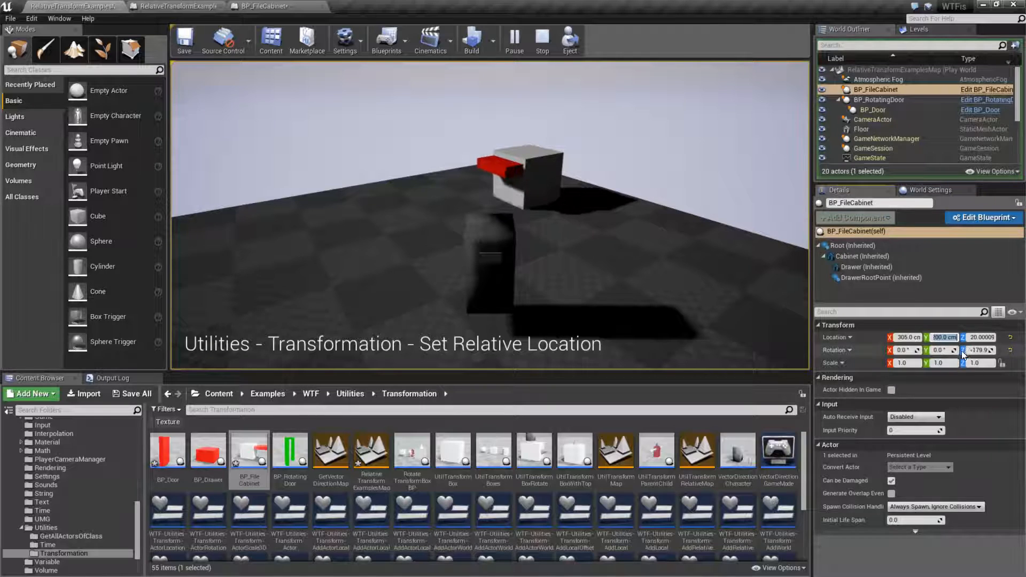
- Set the cabinet's rotation to 180 in Details and open its blueprint for editing
triple_click(977, 351)
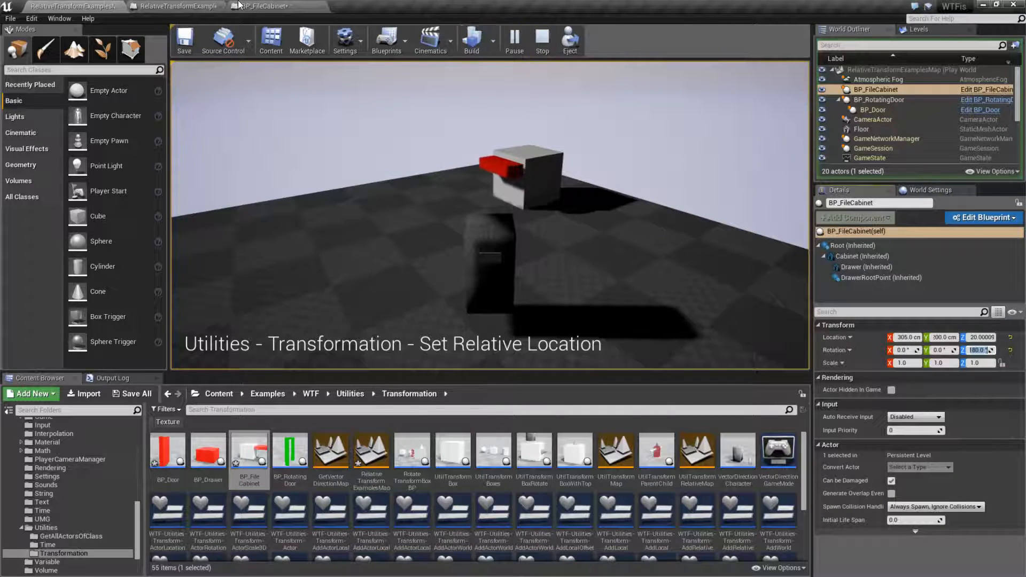
click(981, 217)
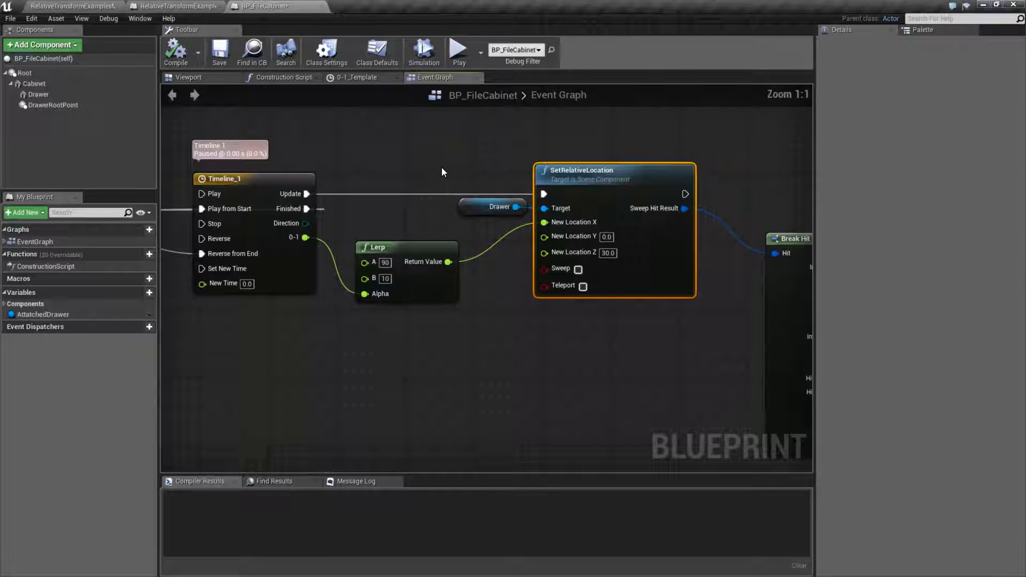
mouse_move(37, 95)
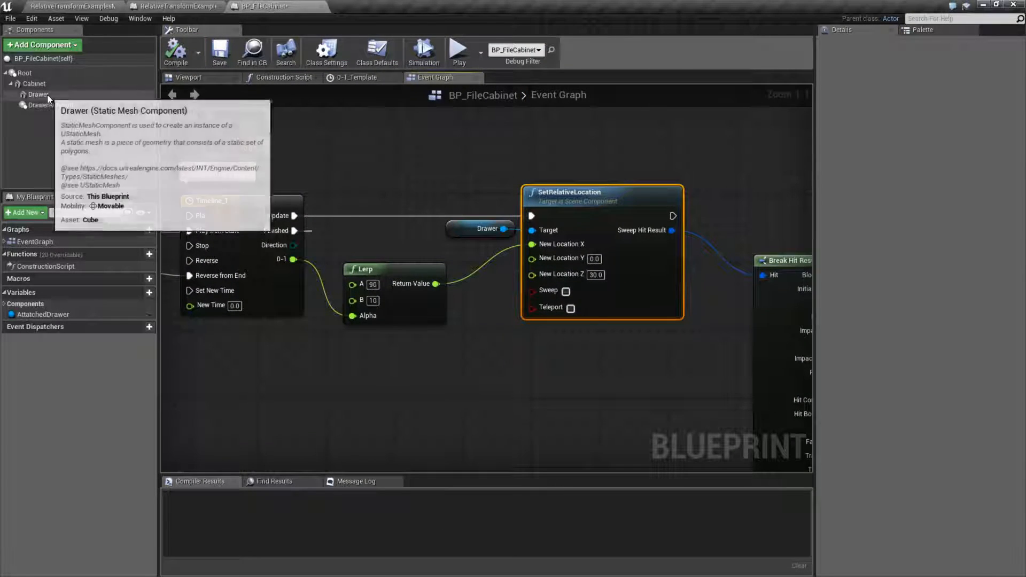
- Check the Cabinet and Drawer transforms, Drawer at location 90, 0, 30 with scale 0.9, 0.9, 0.2
click(34, 83)
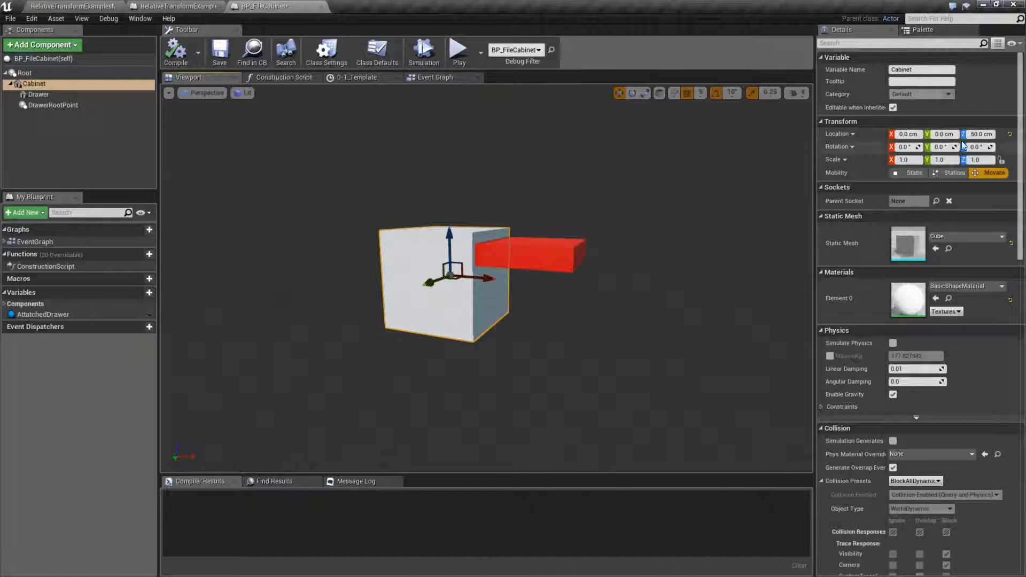
click(38, 94)
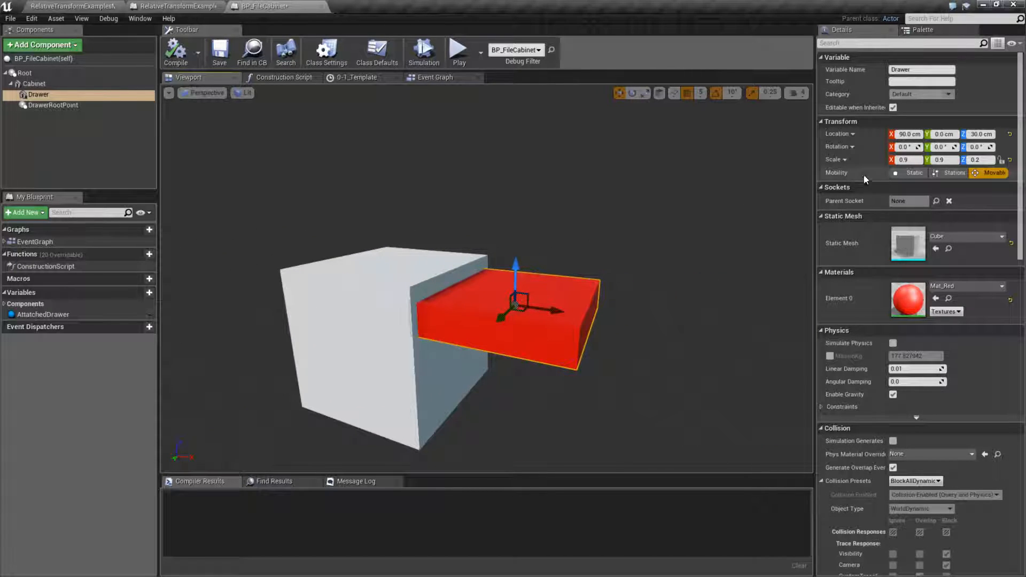
mouse_move(531, 203)
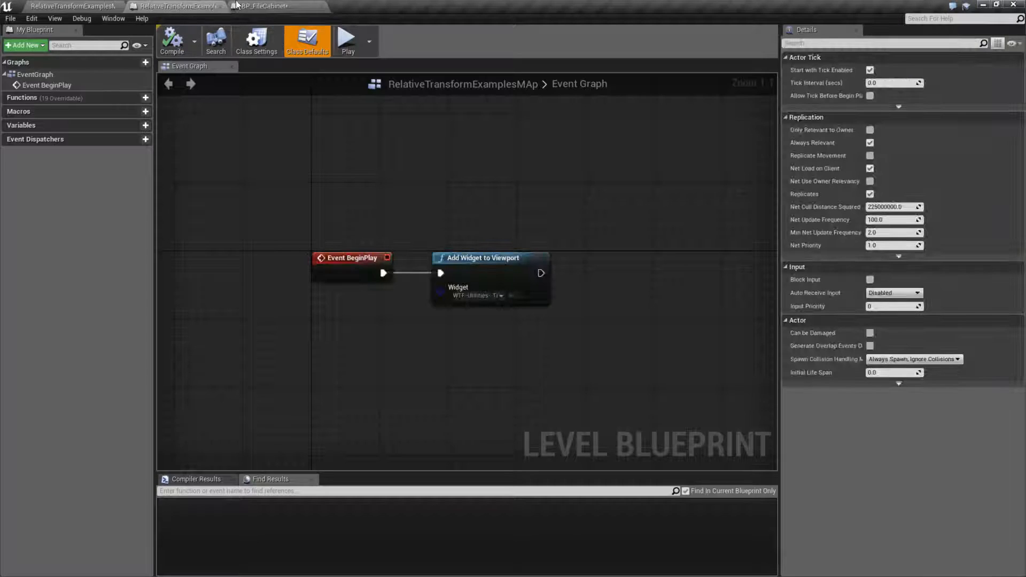
- Switch back to the BP_FileCabinet Event Graph showing the Drawer SetRelativeLocation setup
click(261, 7)
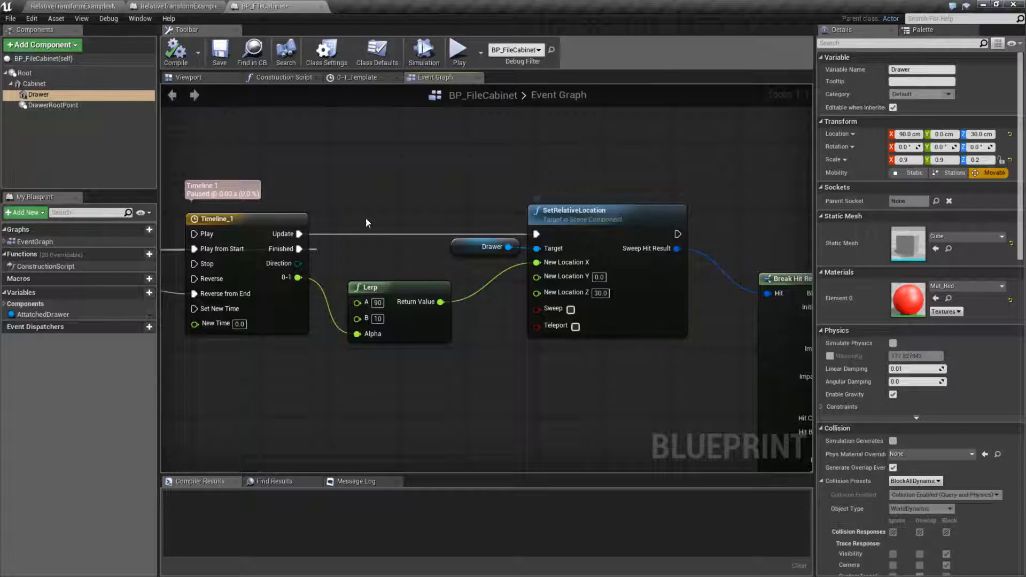
mouse_move(909, 135)
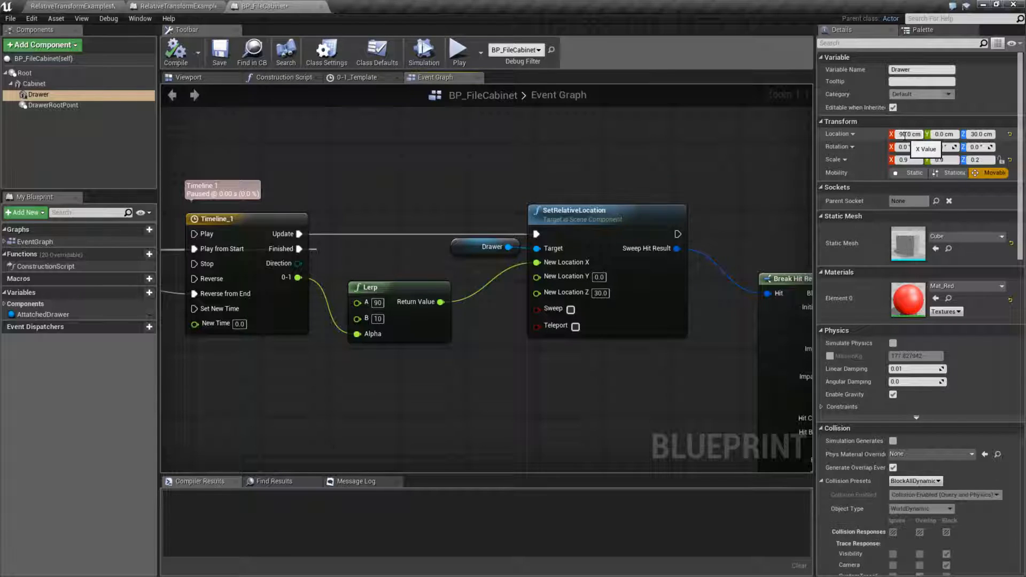
mouse_move(979, 134)
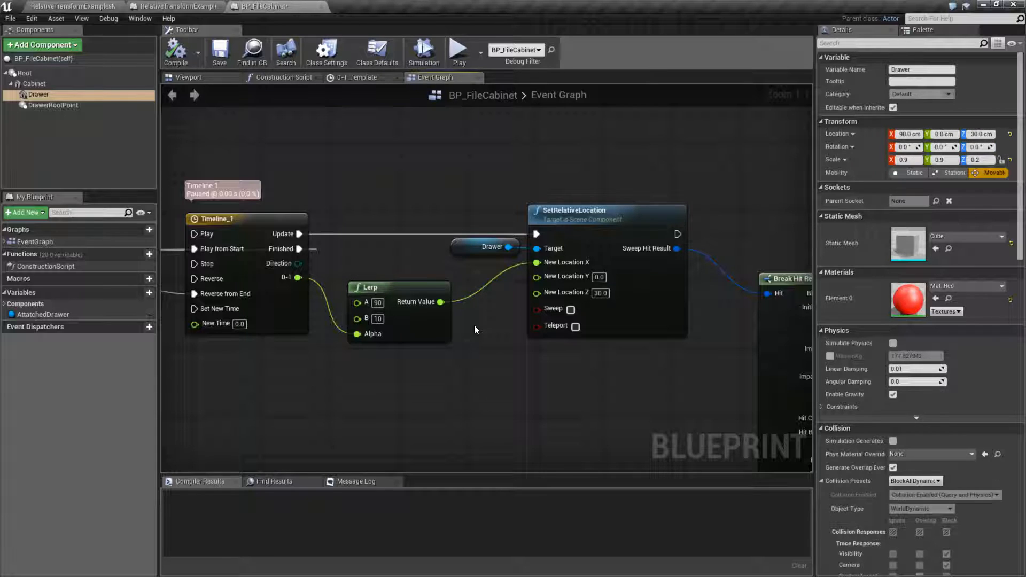
mouse_move(410, 269)
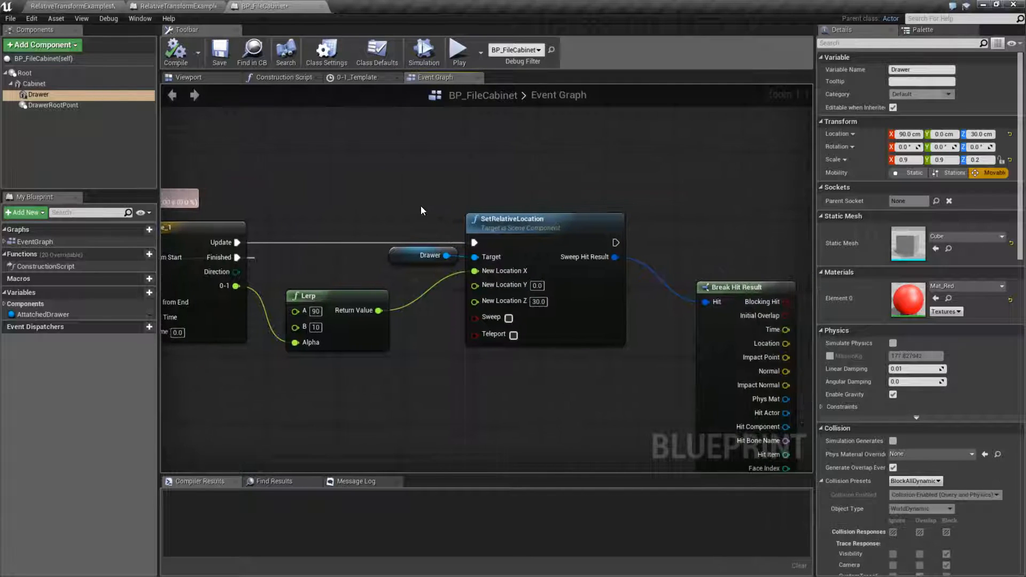
click(174, 51)
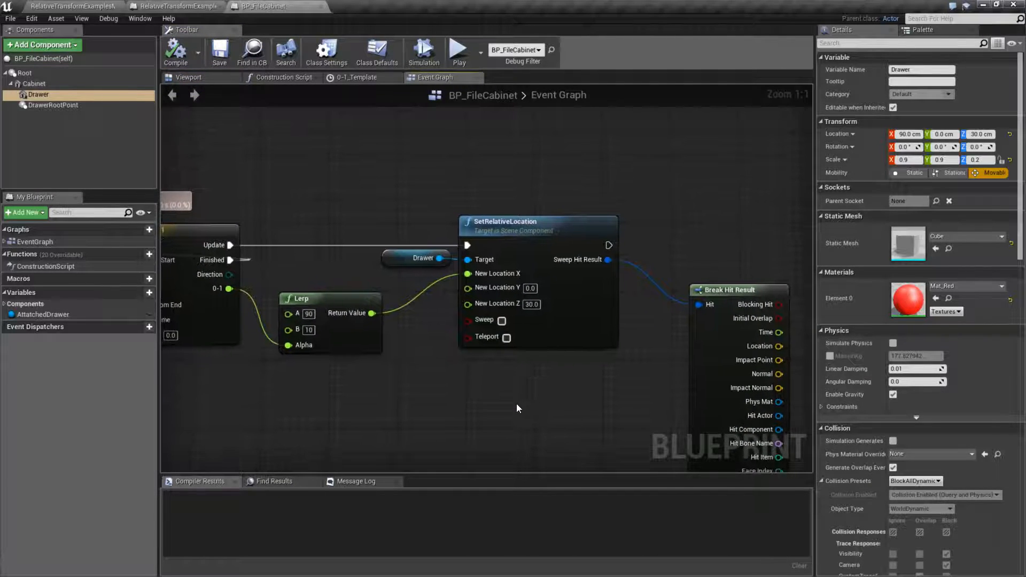
mouse_move(496, 343)
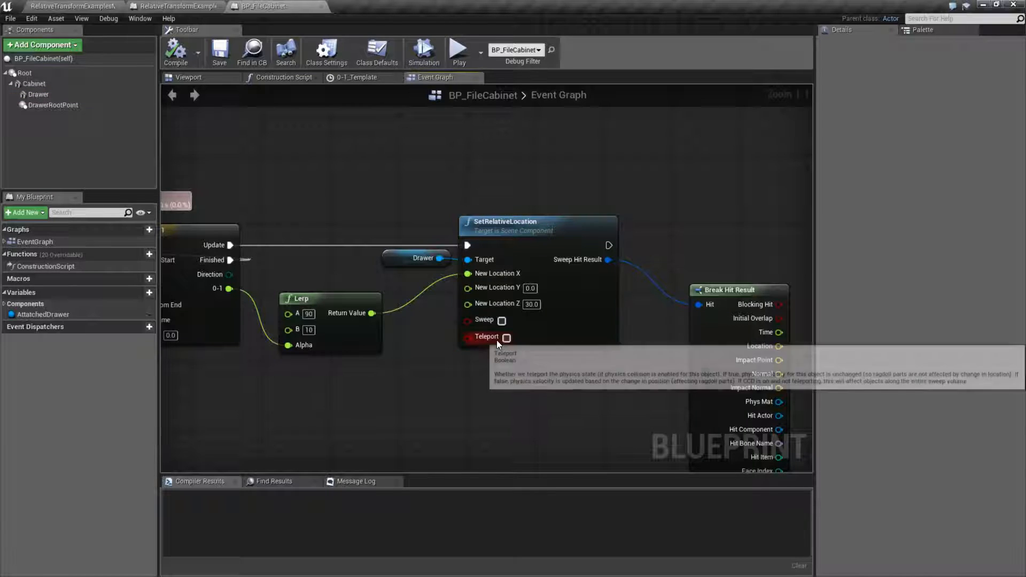
mouse_move(501, 321)
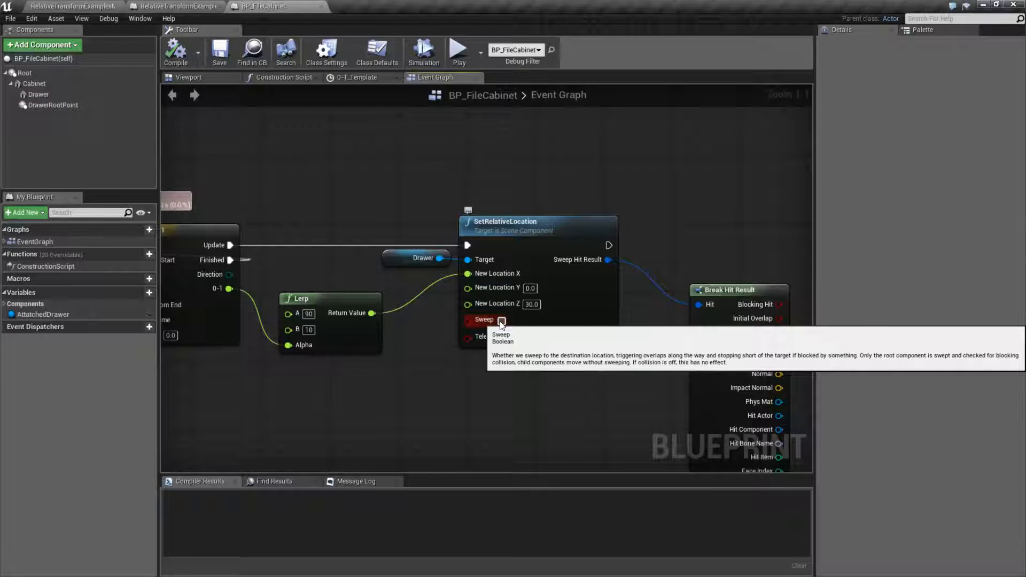
- Preview the drawer sliding with Sweep on, then turn Sweep off and stop the play test
click(459, 51)
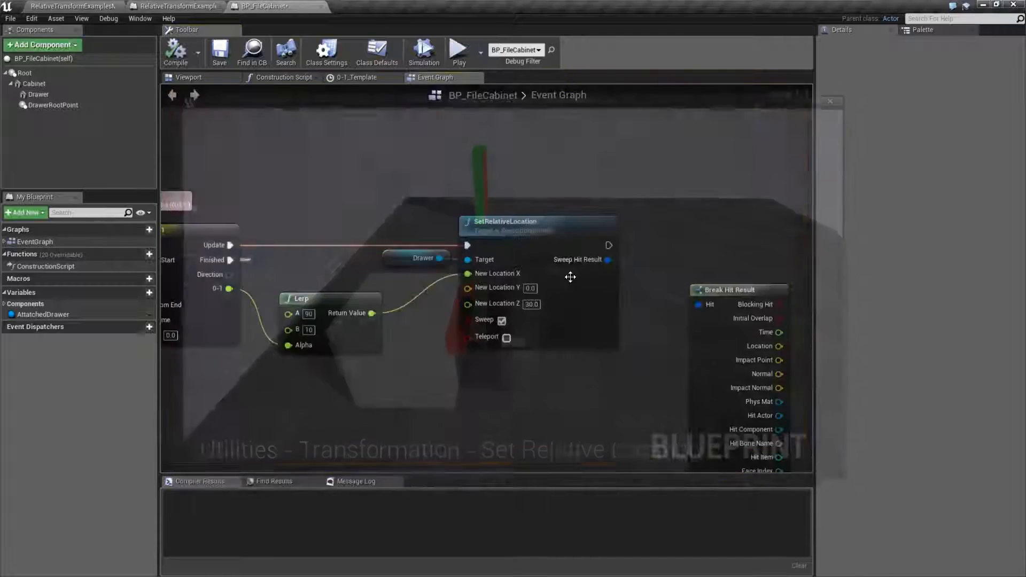
mouse_move(502, 298)
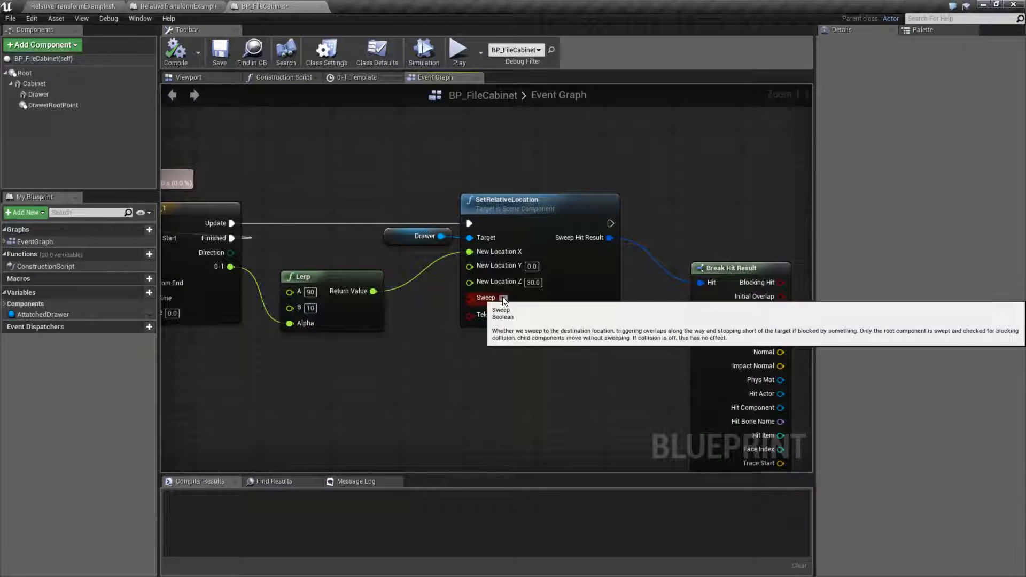
click(503, 298)
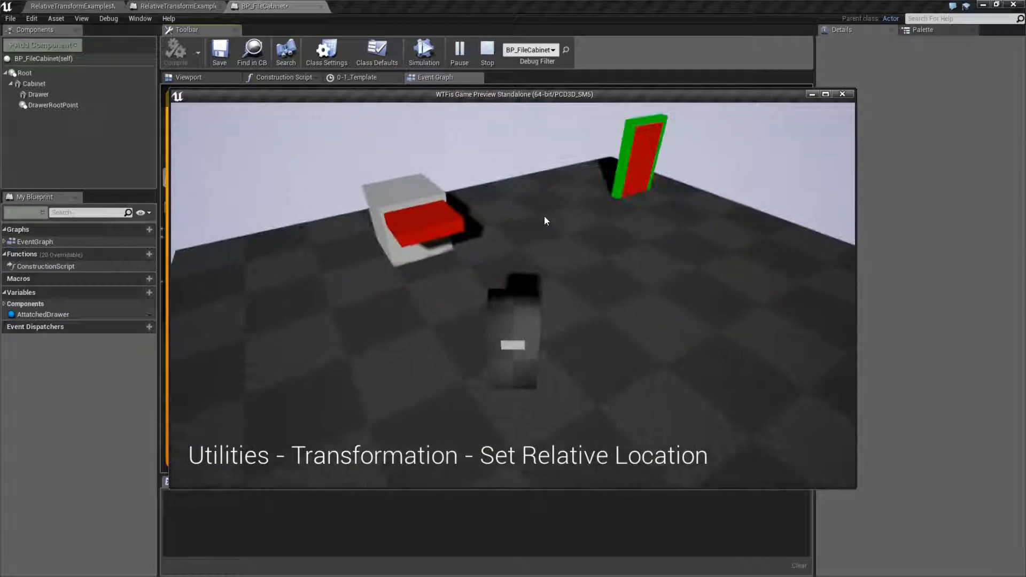
click(487, 52)
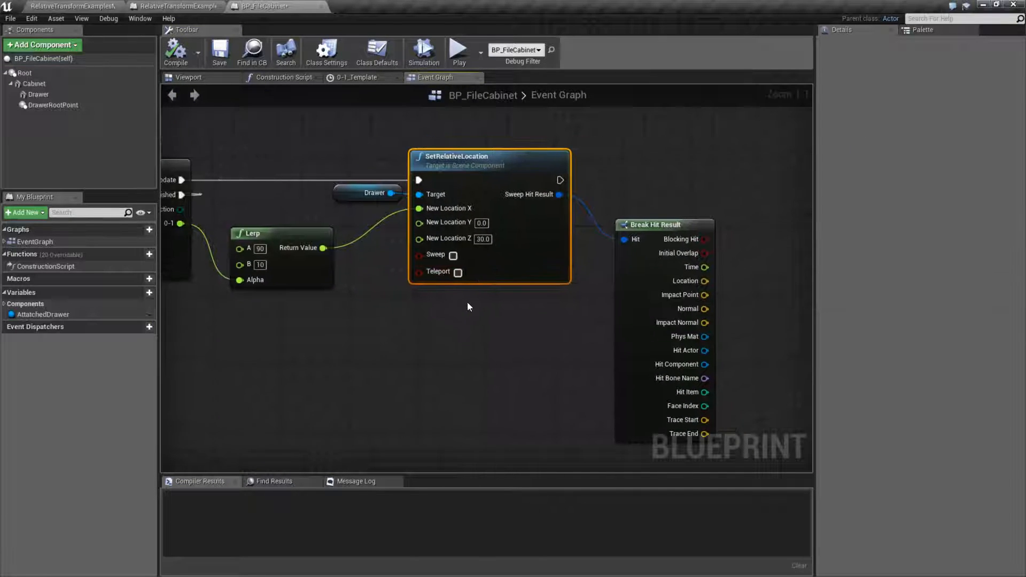
mouse_move(437, 271)
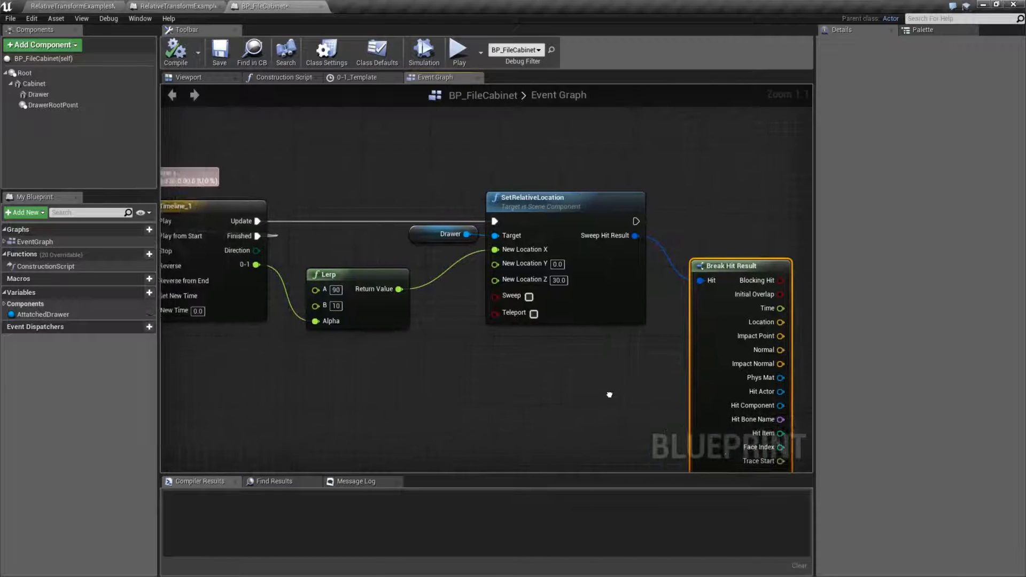
mouse_move(524, 249)
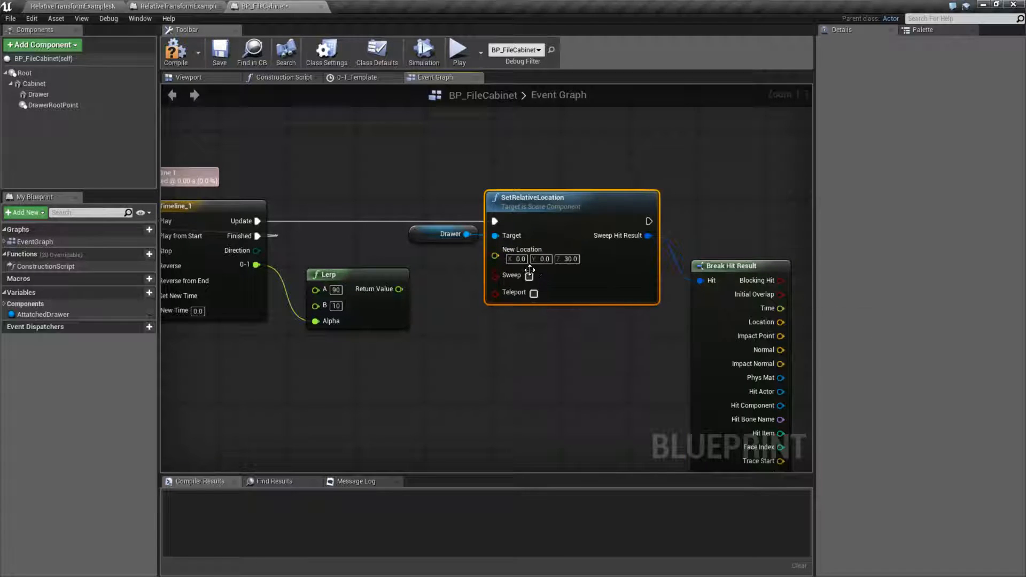
mouse_move(517, 258)
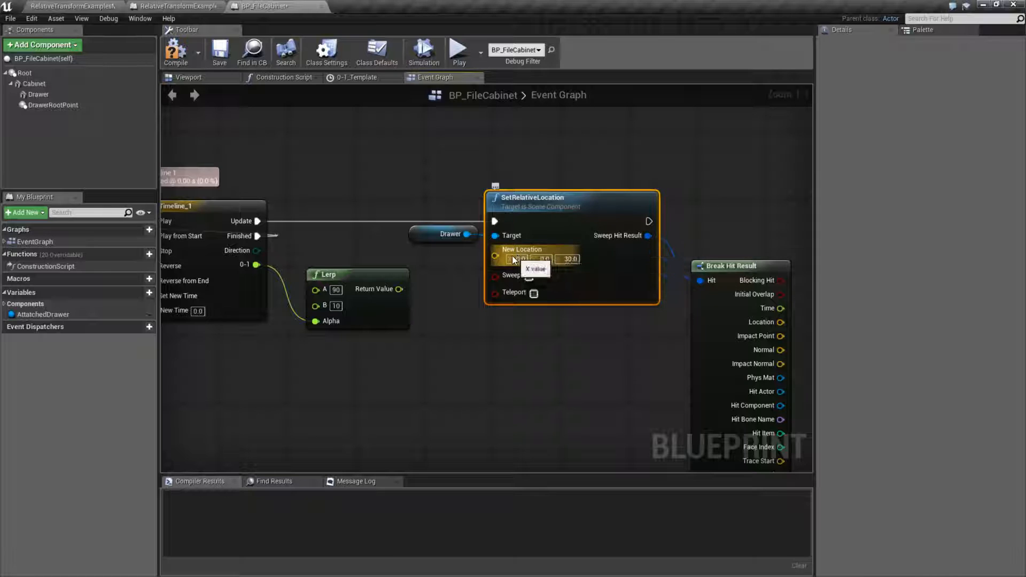
mouse_move(517, 277)
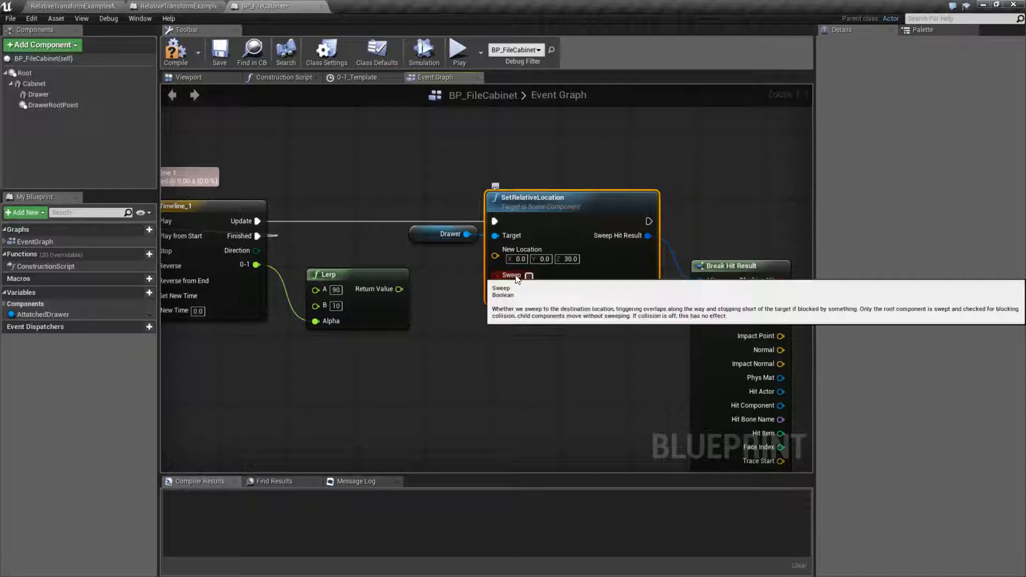